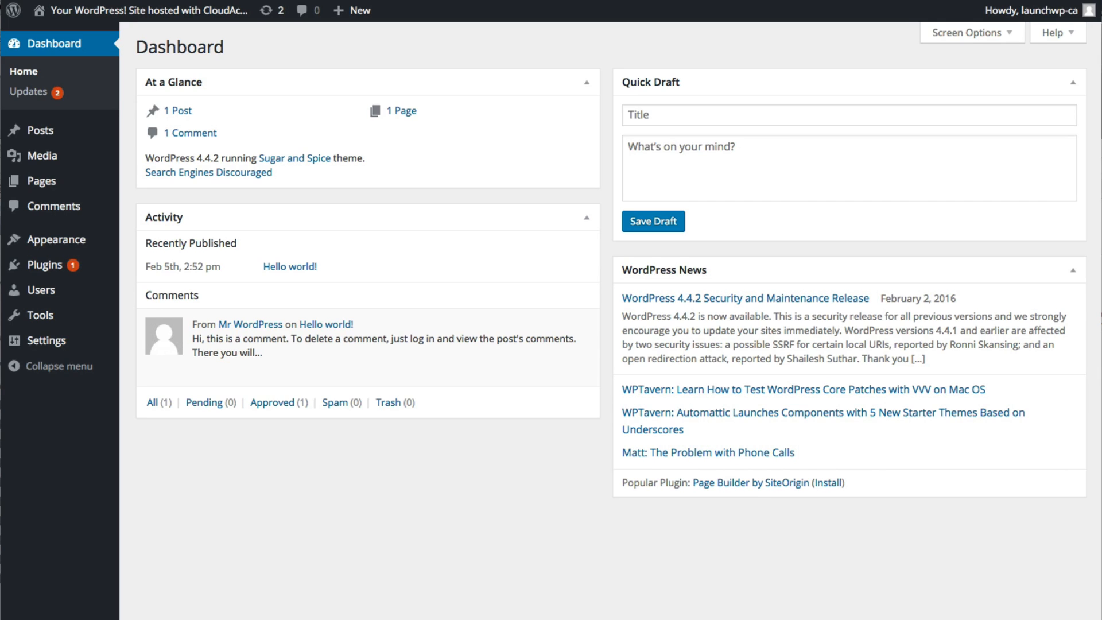
pyautogui.moveTo(209, 531)
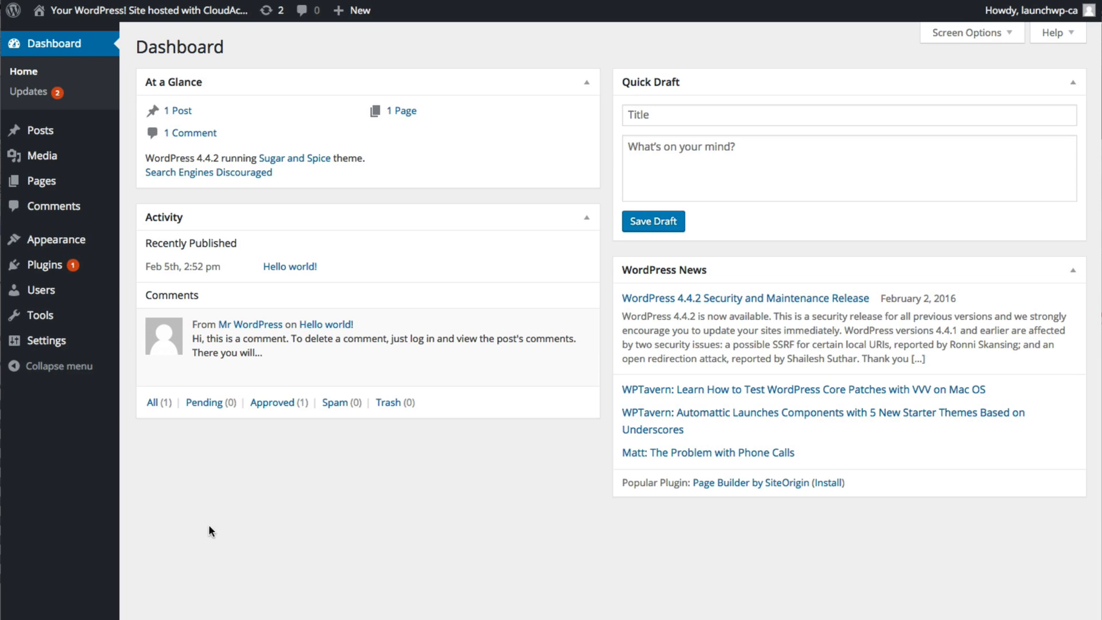
pyautogui.moveTo(113, 369)
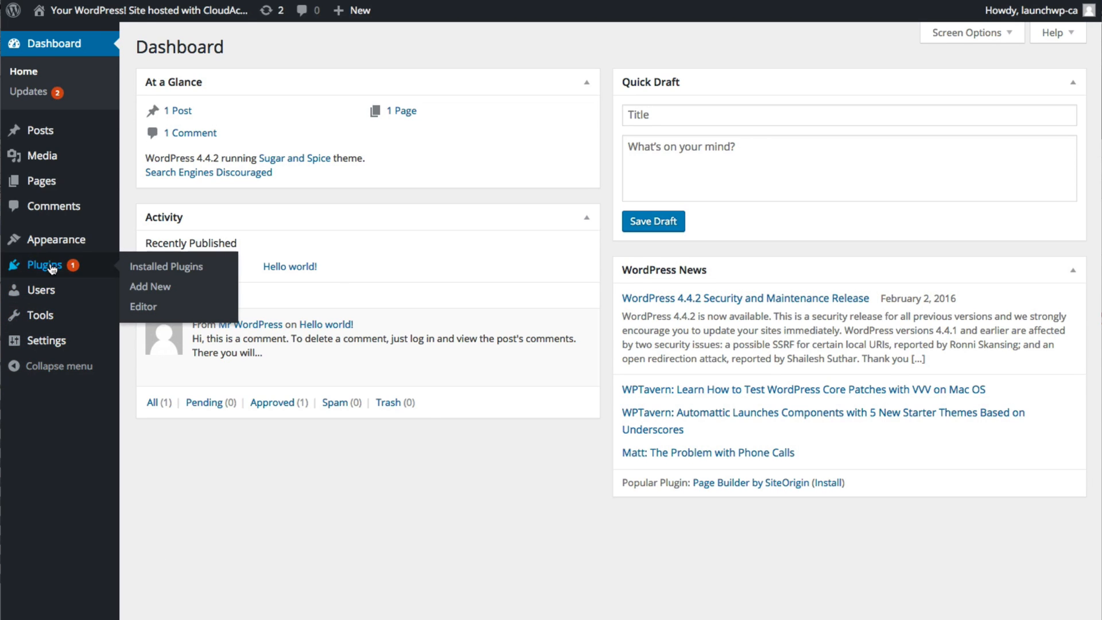
pyautogui.moveTo(149, 288)
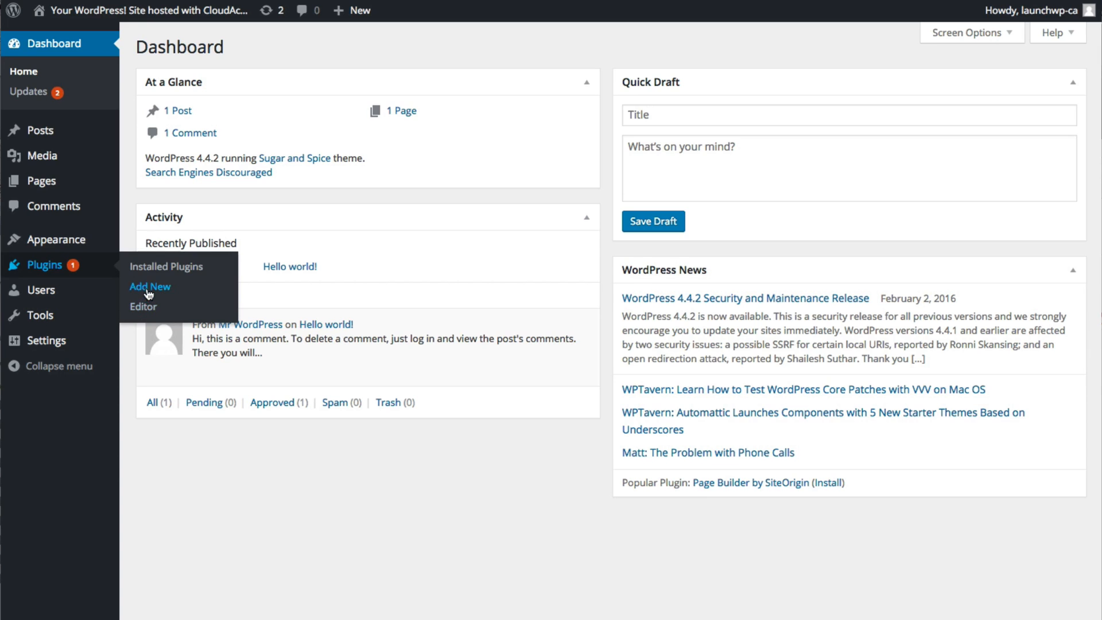
# Step: Search the Add New plugins page for 'simple 301 redirect'
pyautogui.click(149, 286)
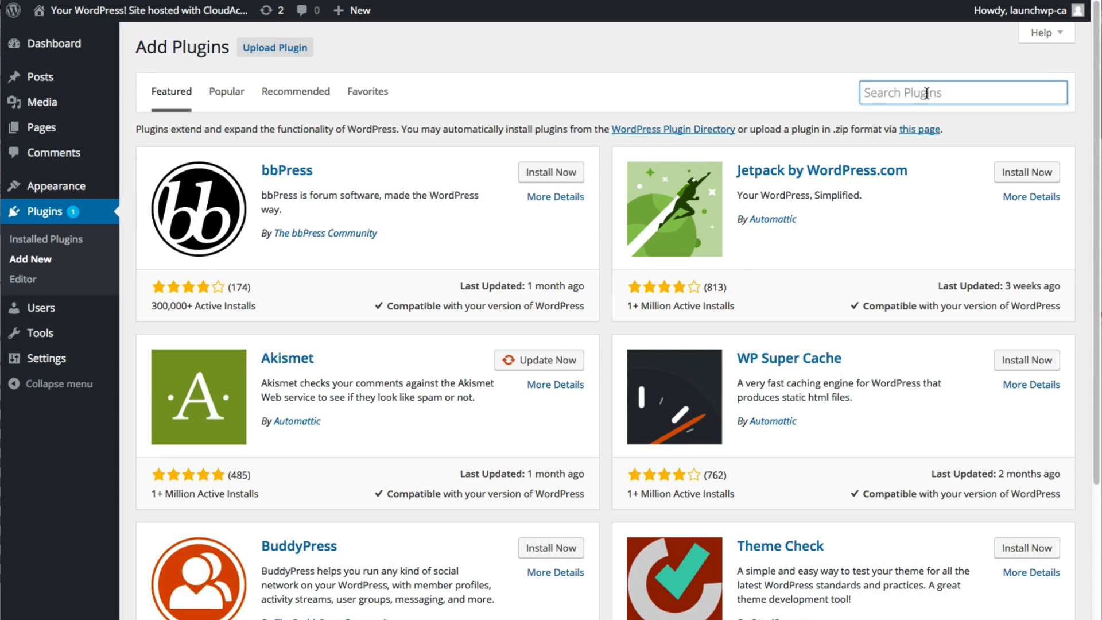
pyautogui.write('simple 301')
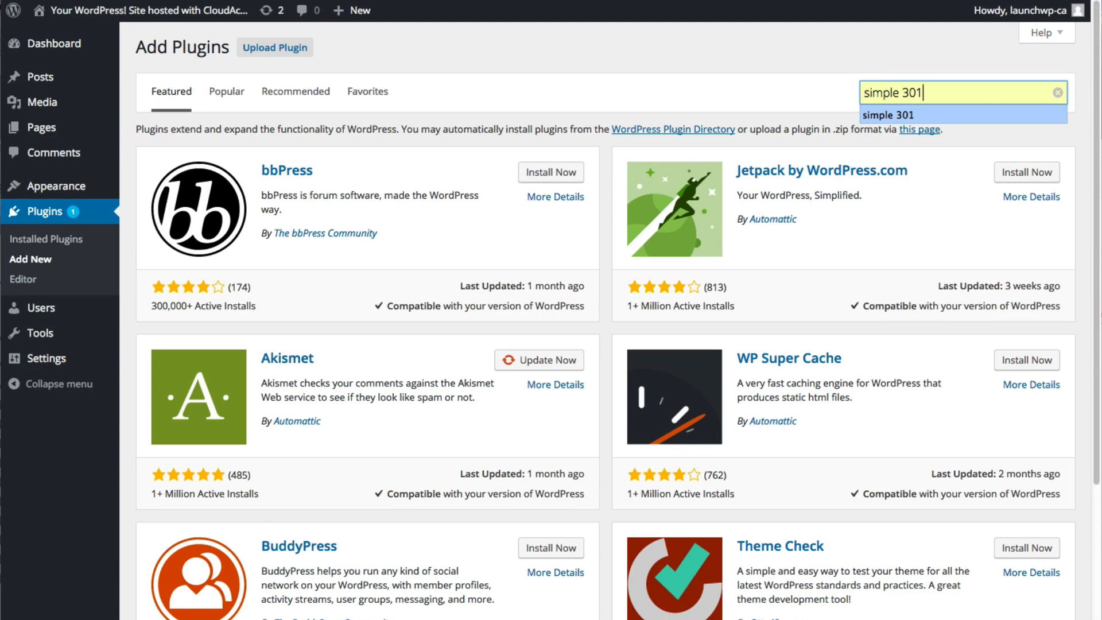
pyautogui.write('redirect')
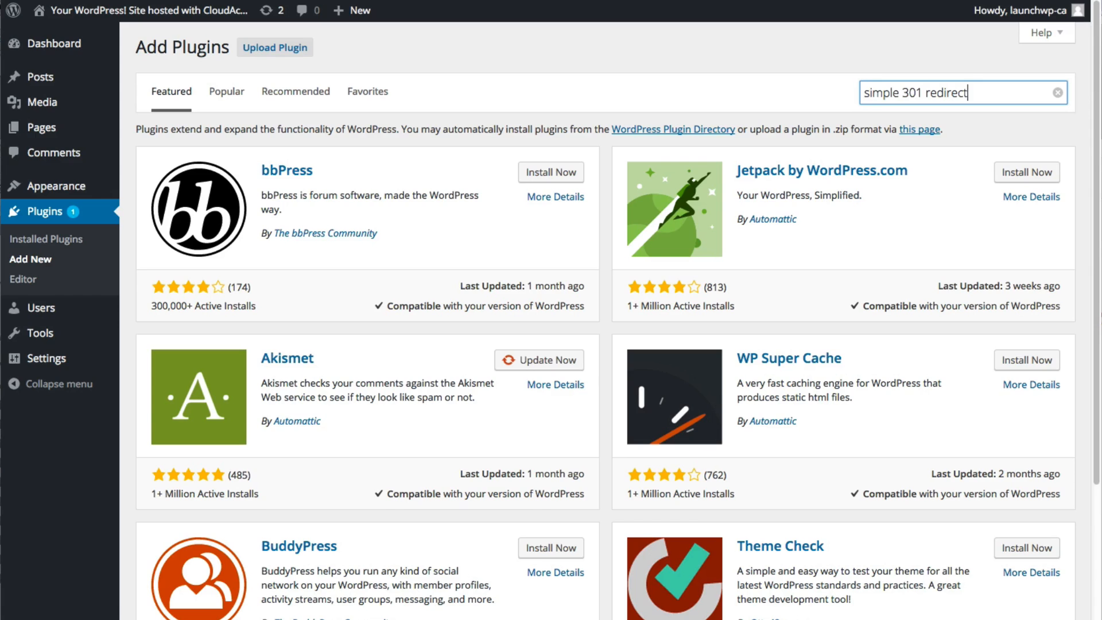
pyautogui.press('Return')
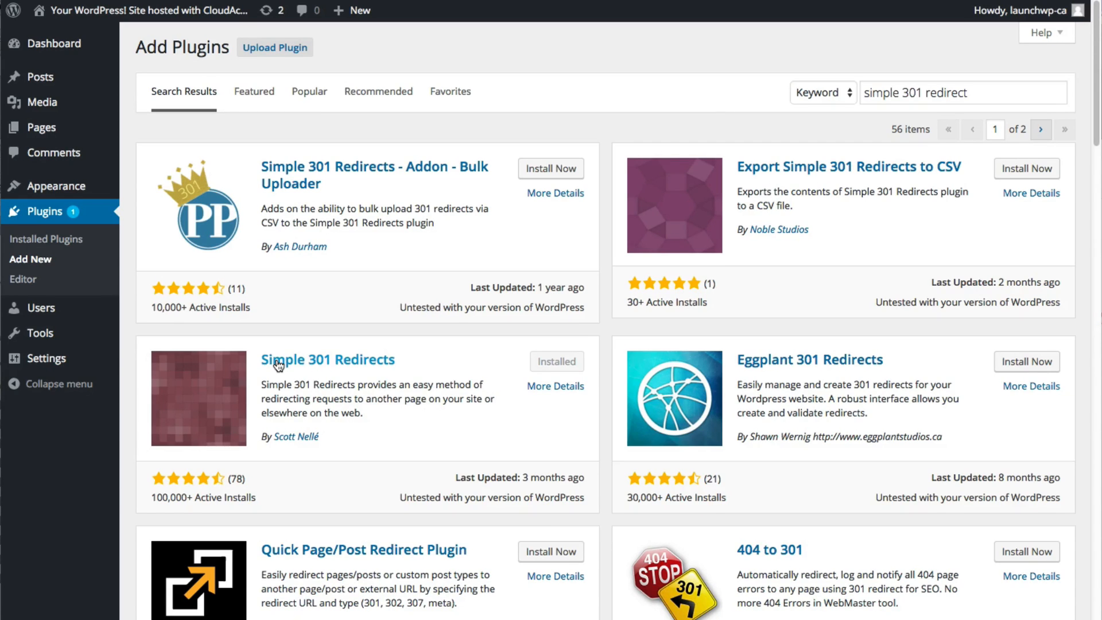
pyautogui.moveTo(364, 369)
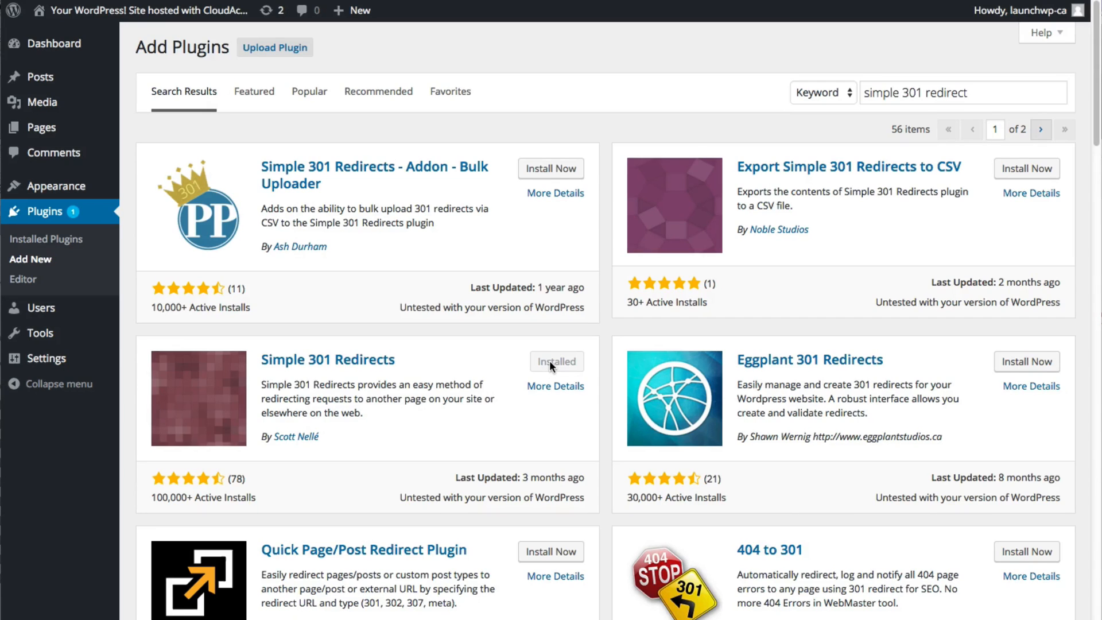
pyautogui.moveTo(556, 362)
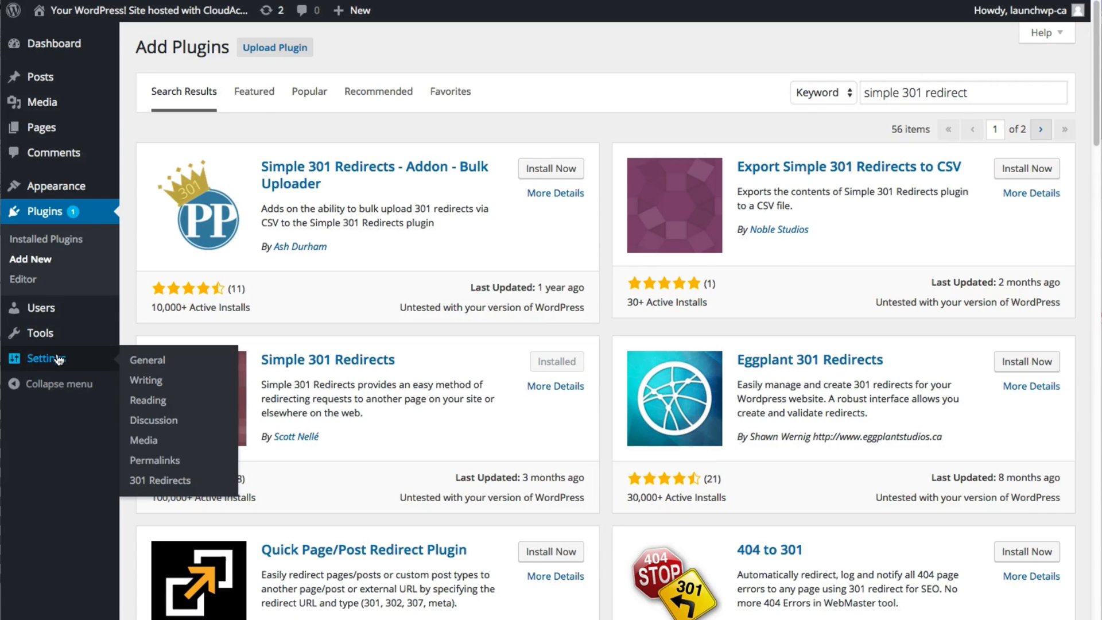
pyautogui.moveTo(148, 400)
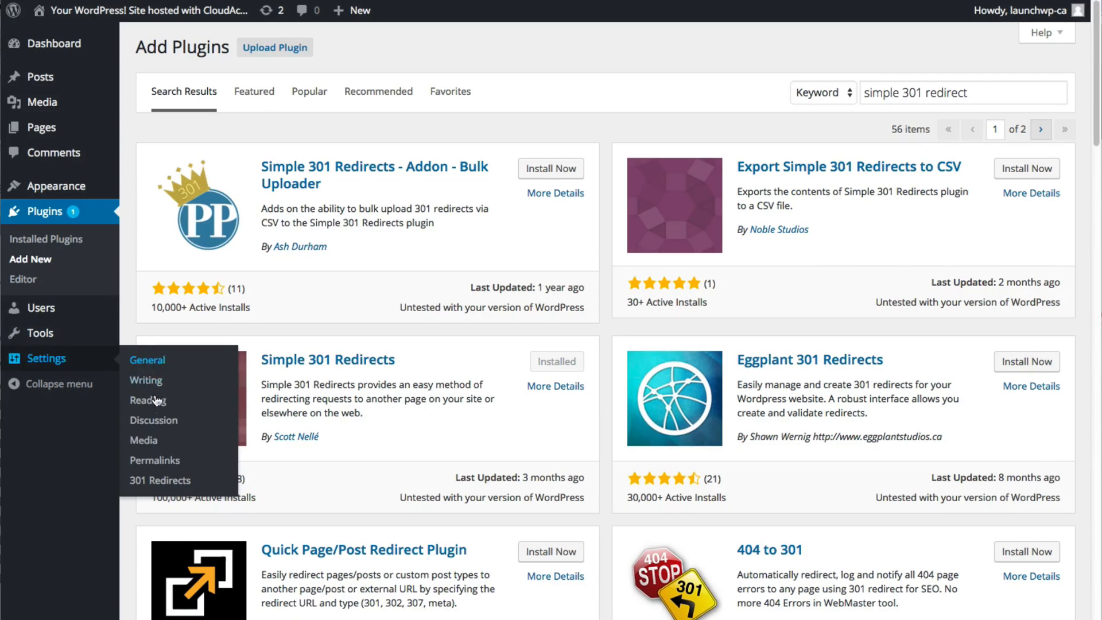
pyautogui.moveTo(159, 480)
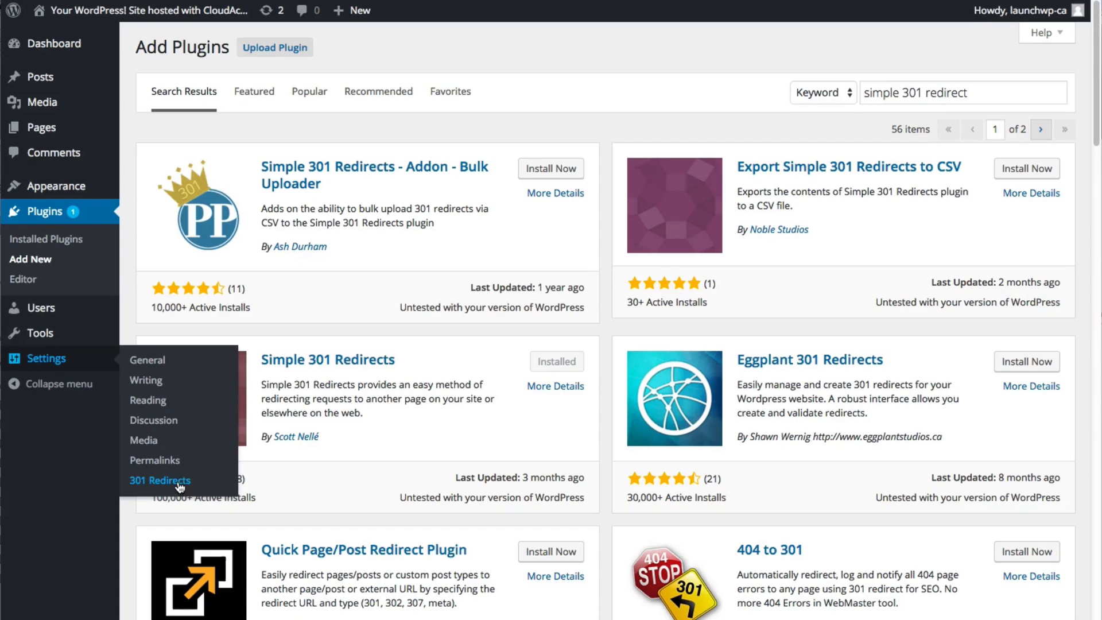
# Step: Open the Simple 301 Redirects settings page under Settings > 301 Redirects
pyautogui.click(160, 480)
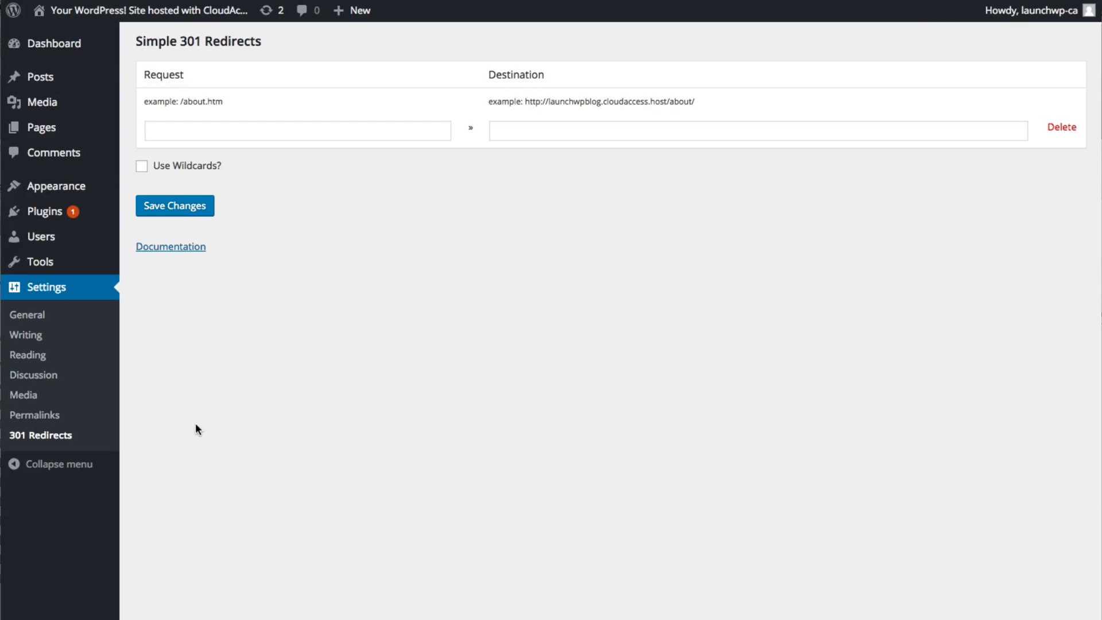
pyautogui.moveTo(538, 40)
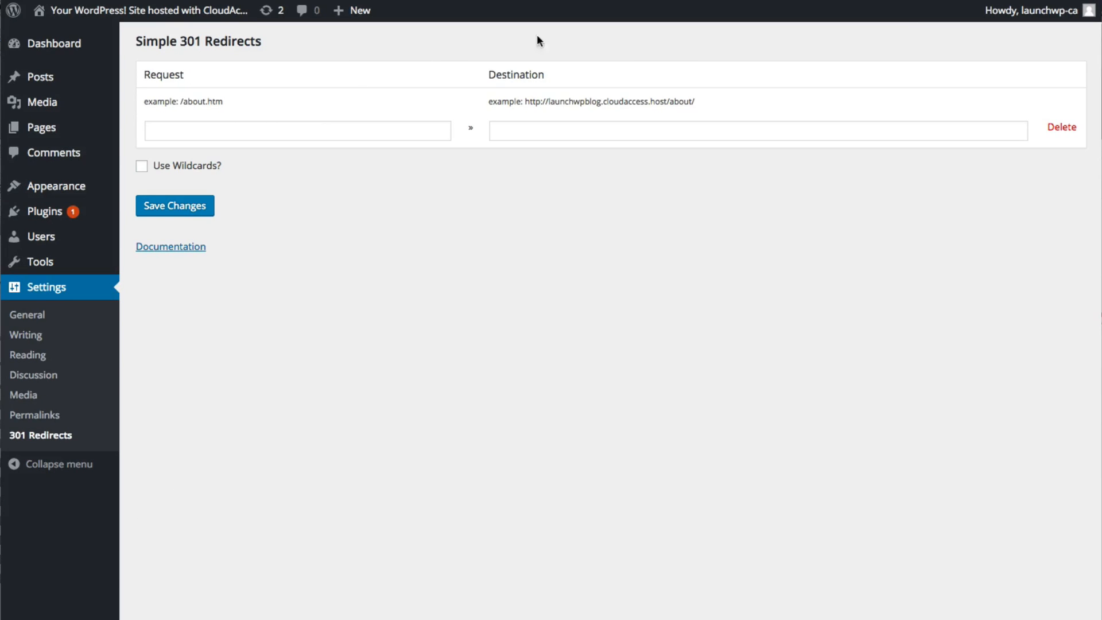
pyautogui.moveTo(416, 190)
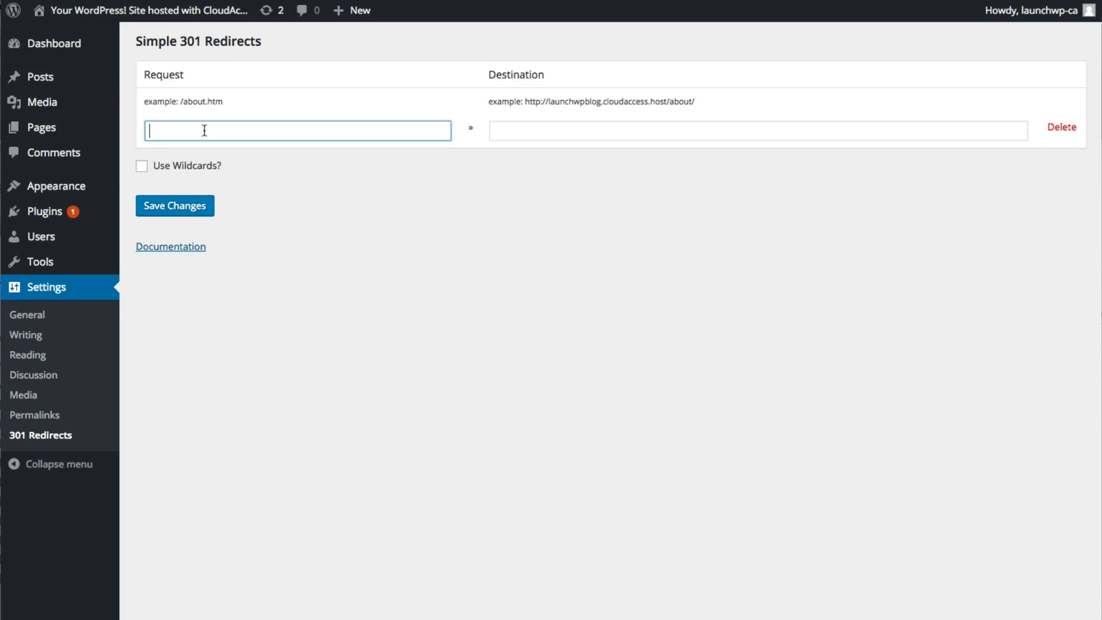
pyautogui.moveTo(328, 130)
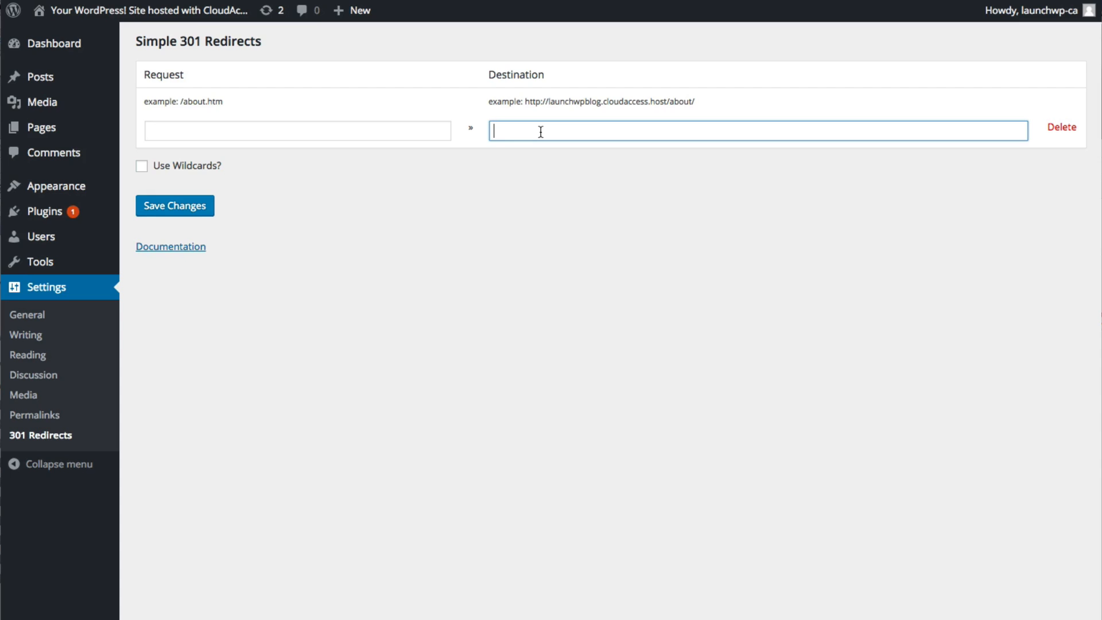
pyautogui.moveTo(595, 133)
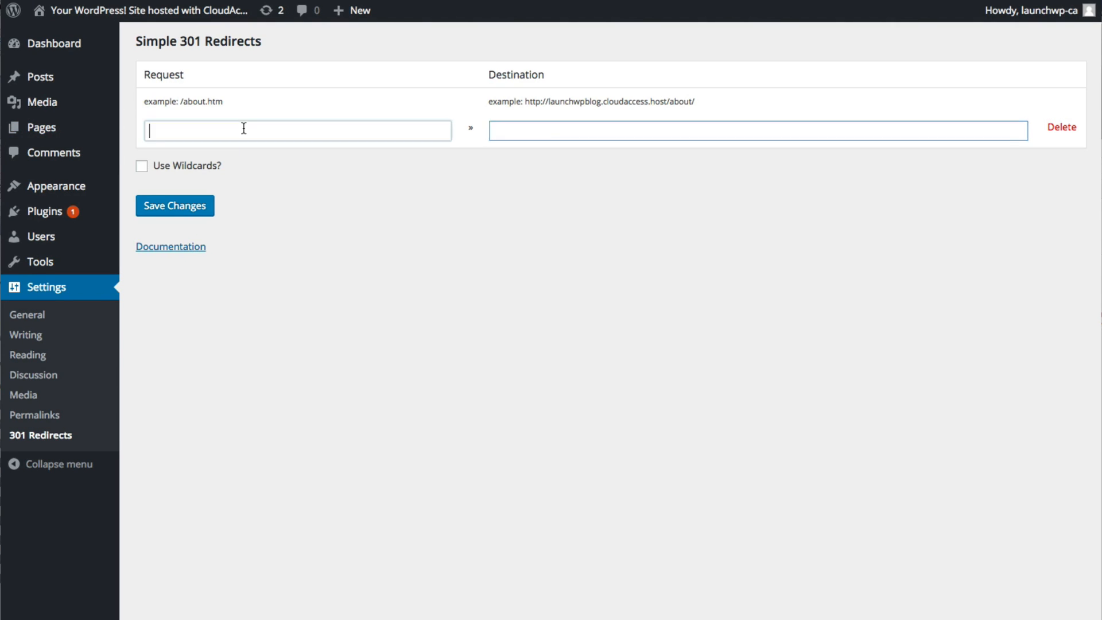
# Step: Enter '/about/the-team' in the redirect's Request field
pyautogui.write('.')
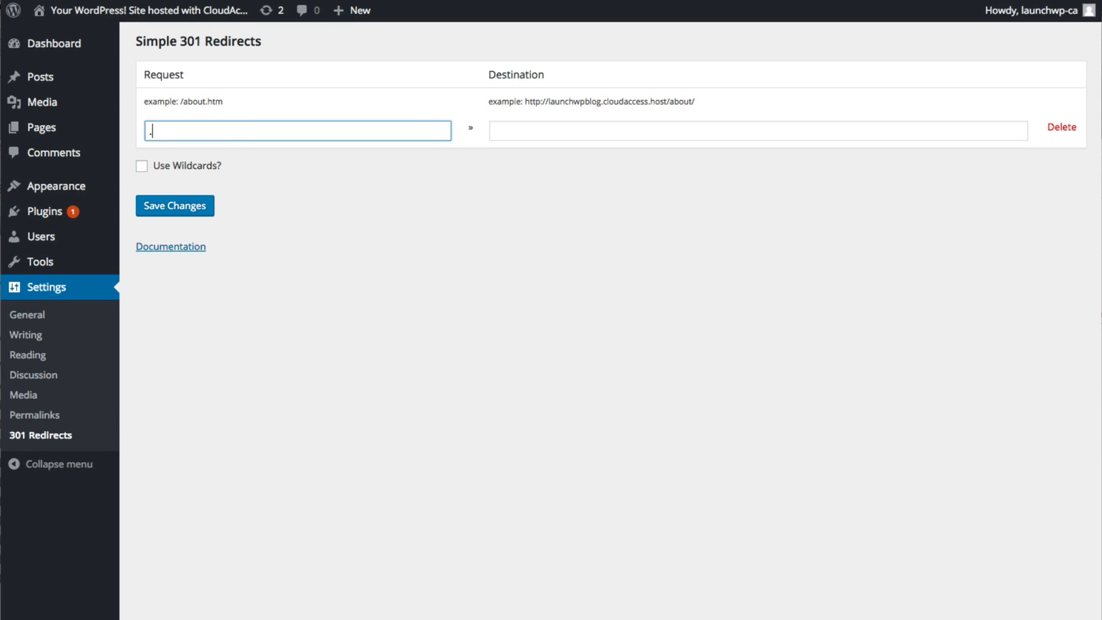
pyautogui.write('/about')
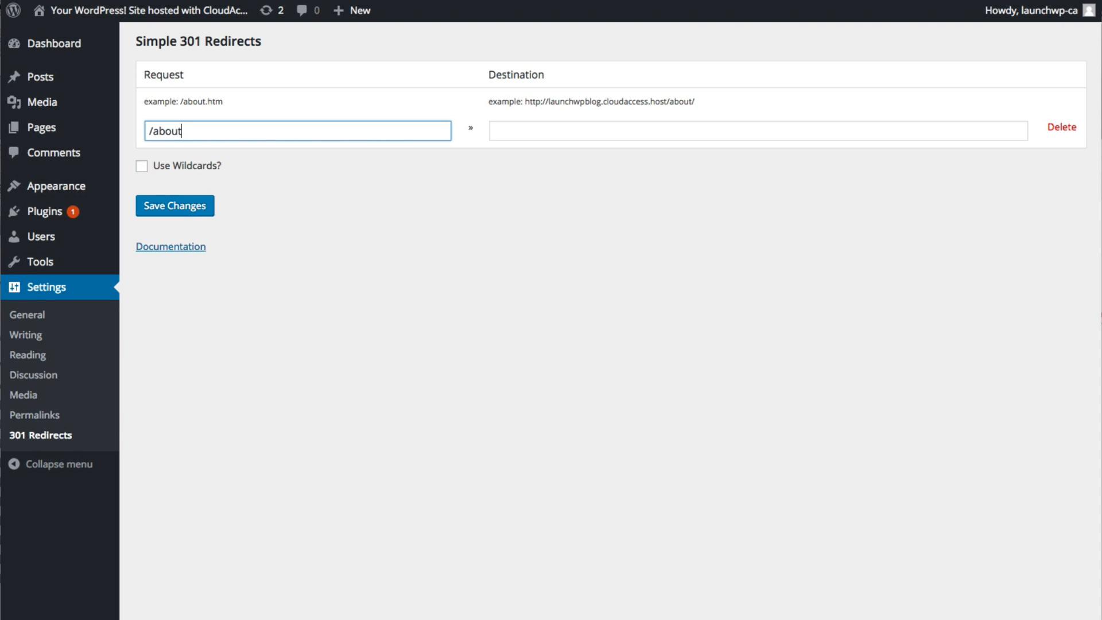
pyautogui.write('/')
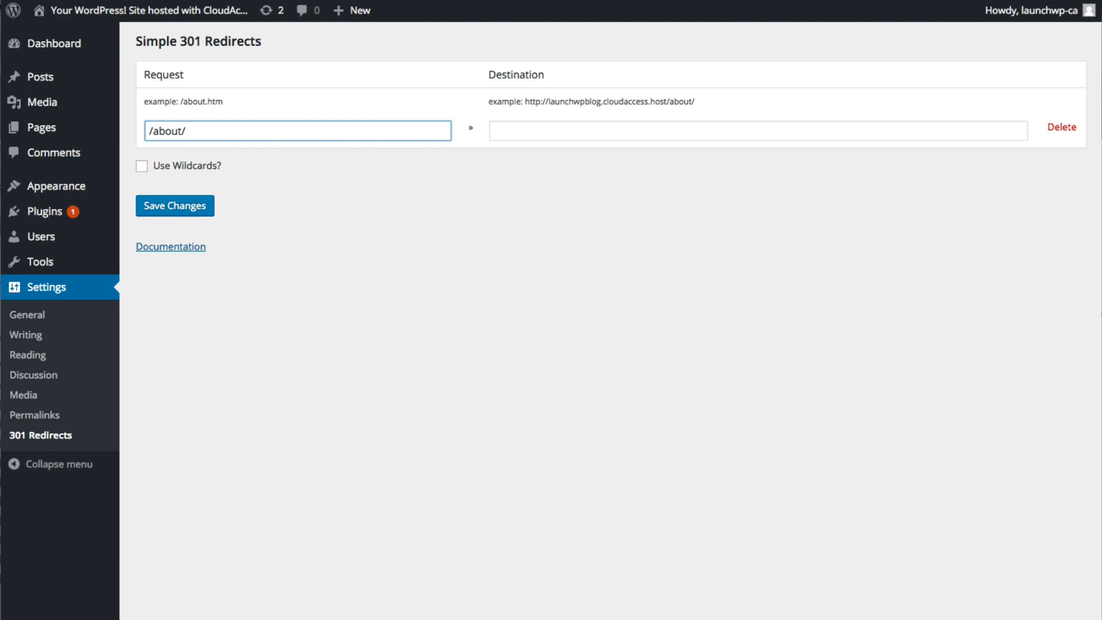
pyautogui.write('the-te')
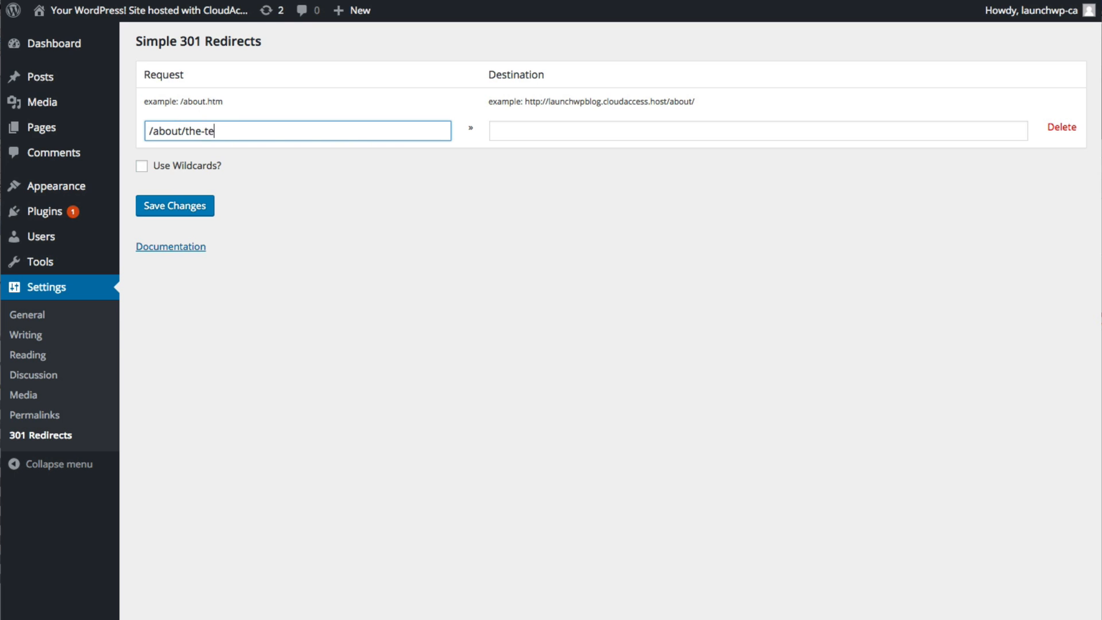
pyautogui.write('am')
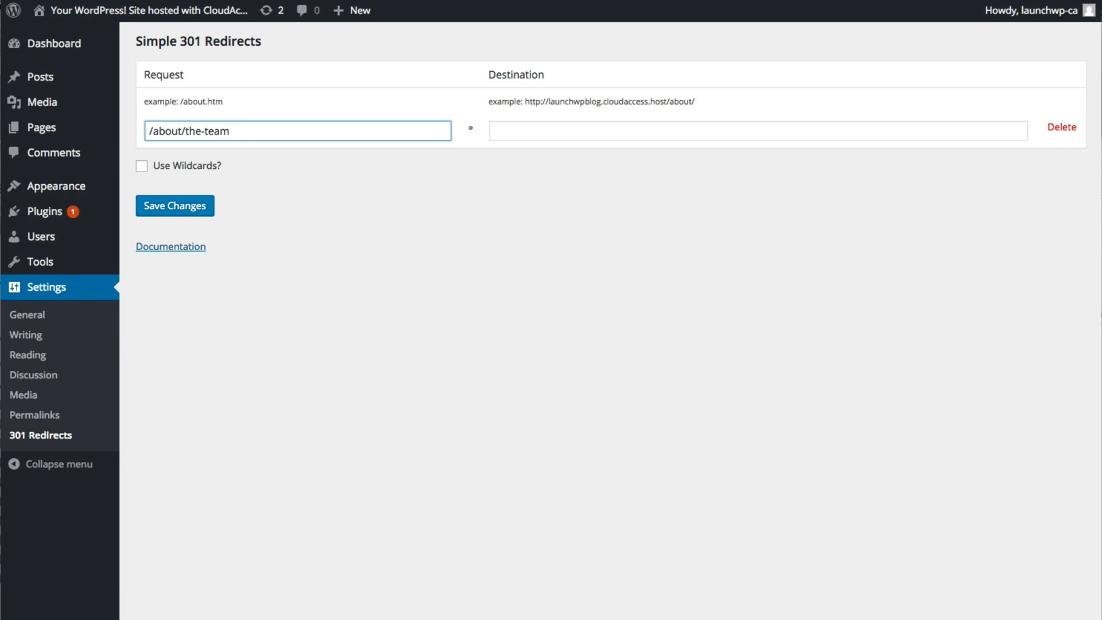
pyautogui.moveTo(168, 123)
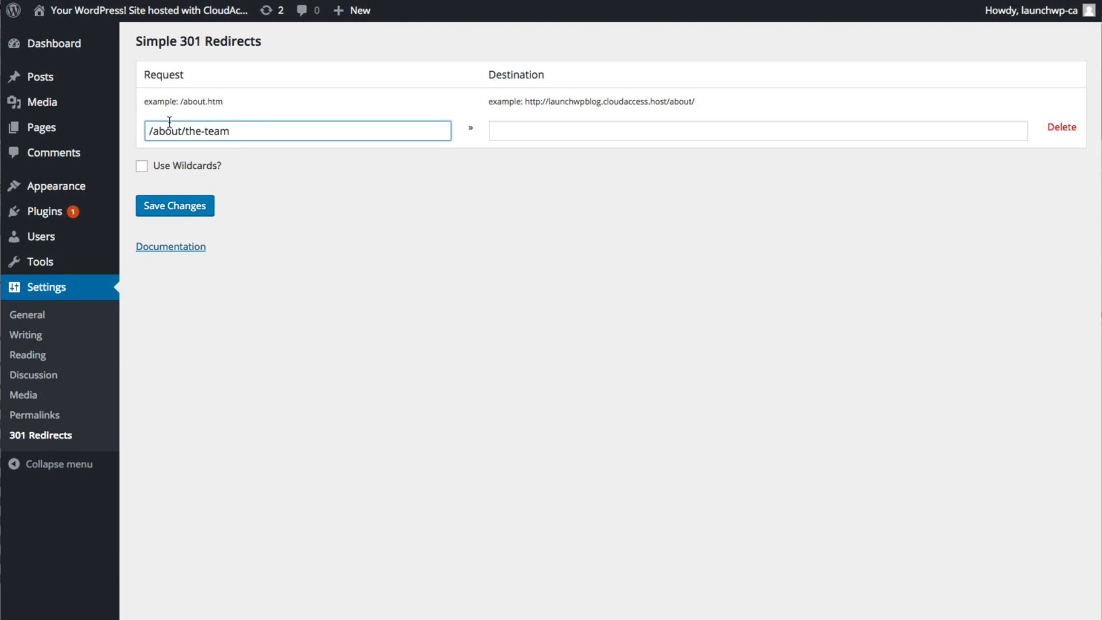
pyautogui.moveTo(174, 206)
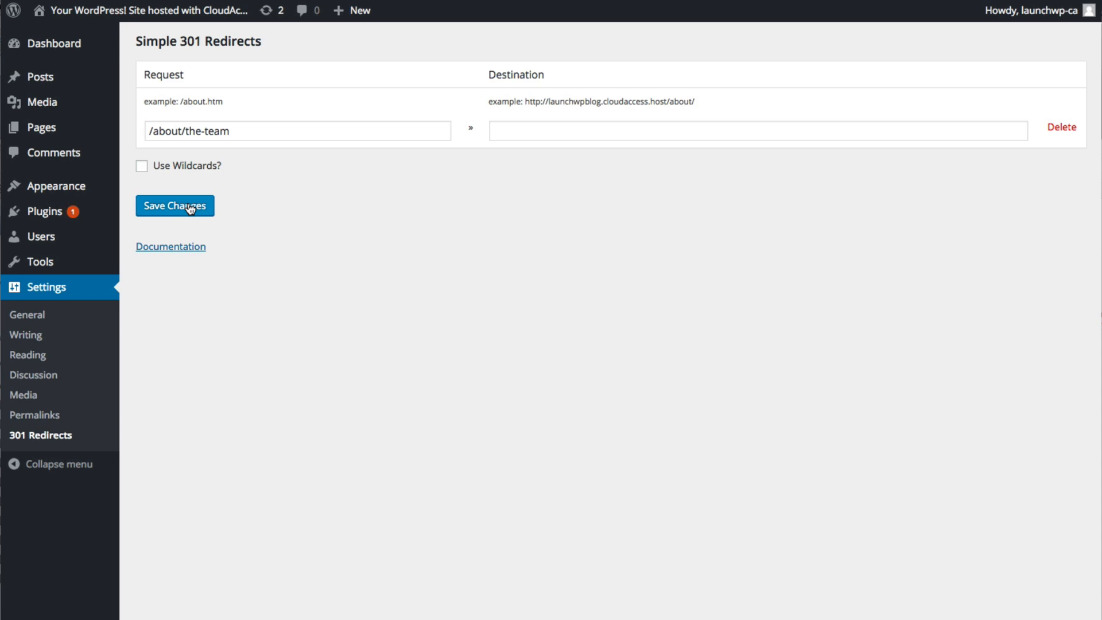
pyautogui.moveTo(232, 209)
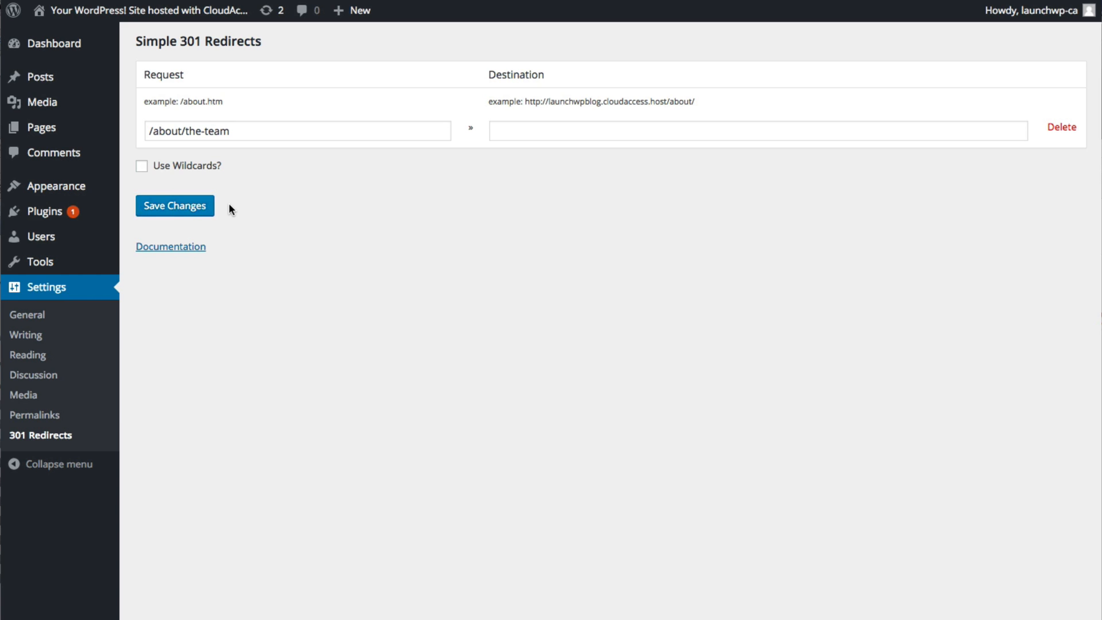